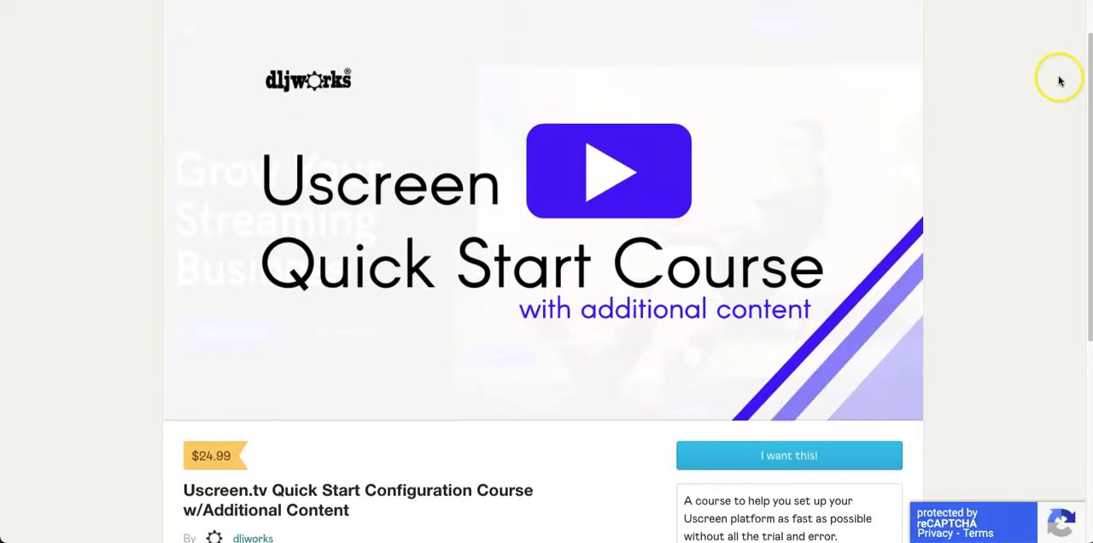
Open the purchased Uscreen.tv Quick Start course from the Library and scroll its video lessons and PDF documentation.
scroll("down", 3)
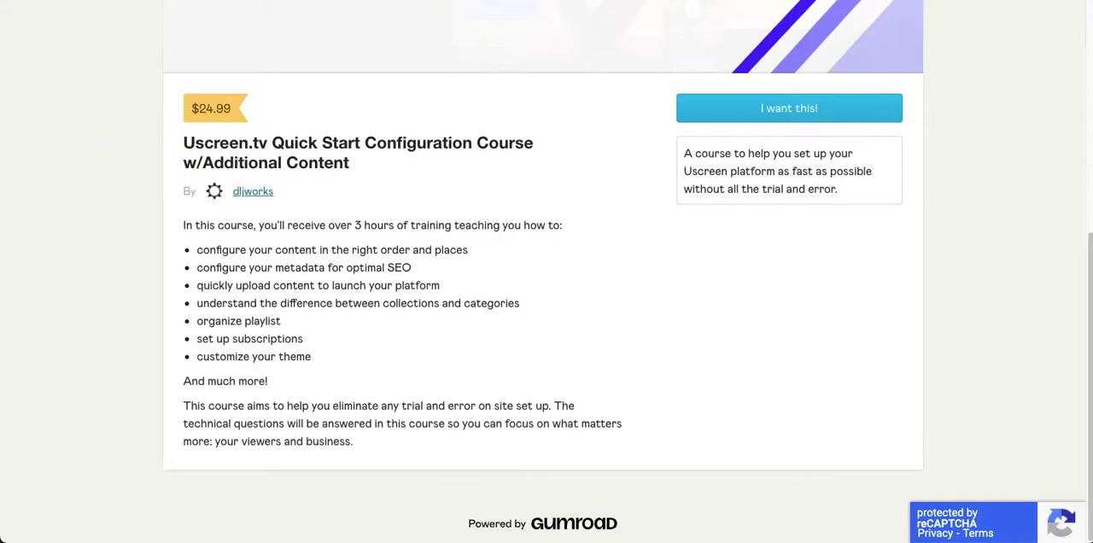
left_click(788, 109)
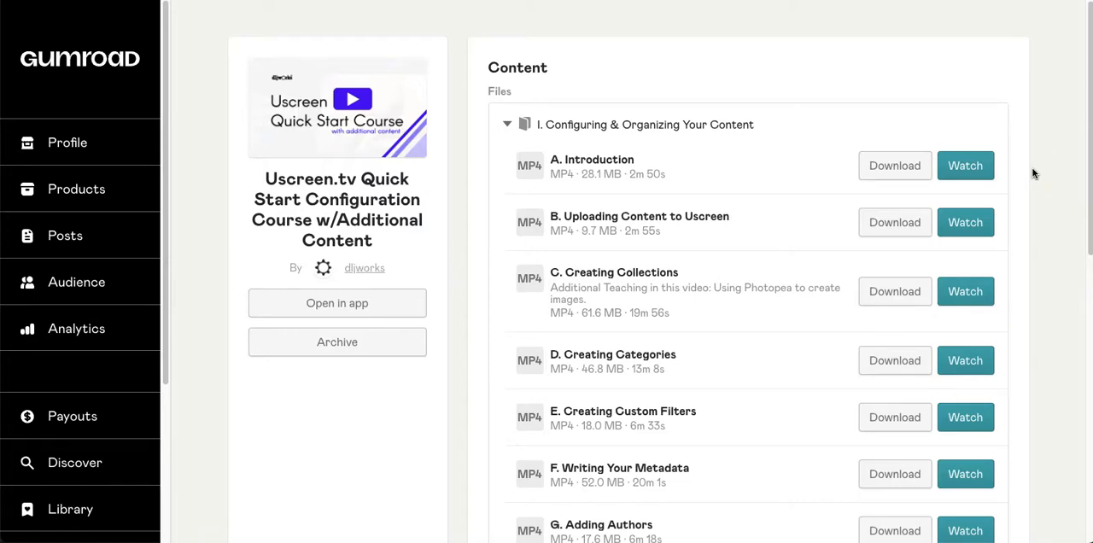
scroll("down", 3)
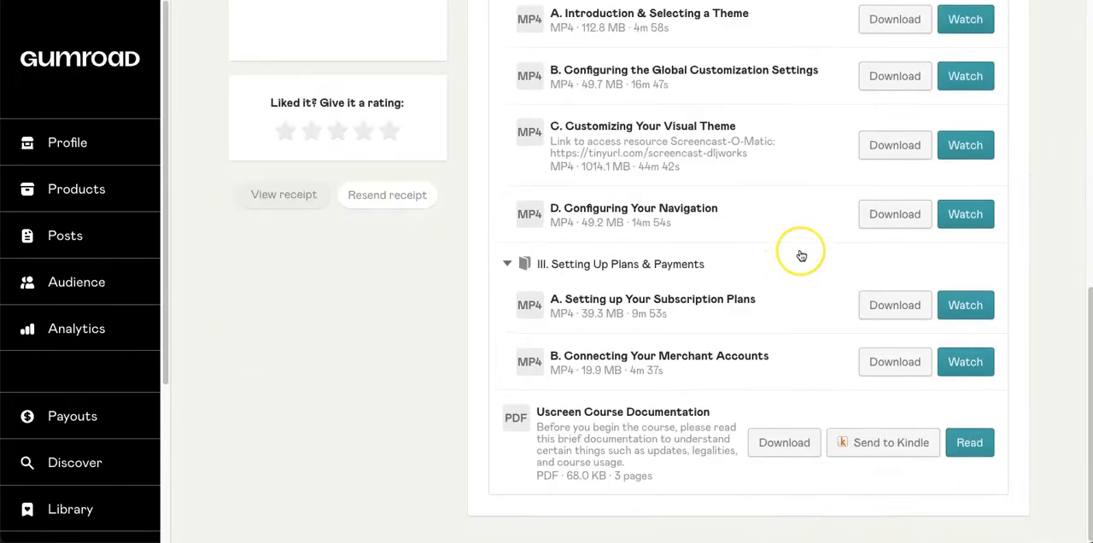
mouse_move(801, 256)
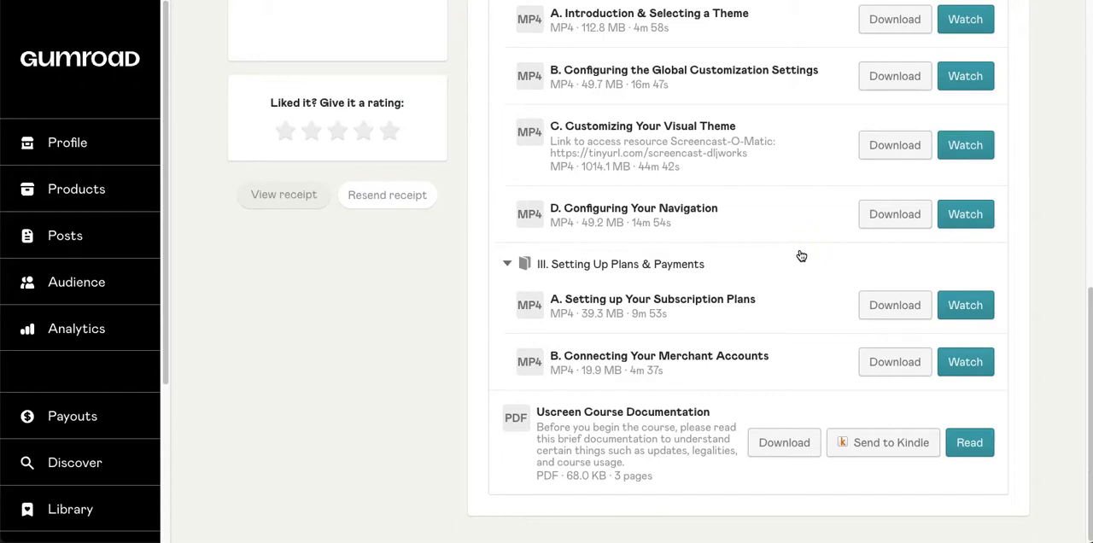
scroll("up", 3)
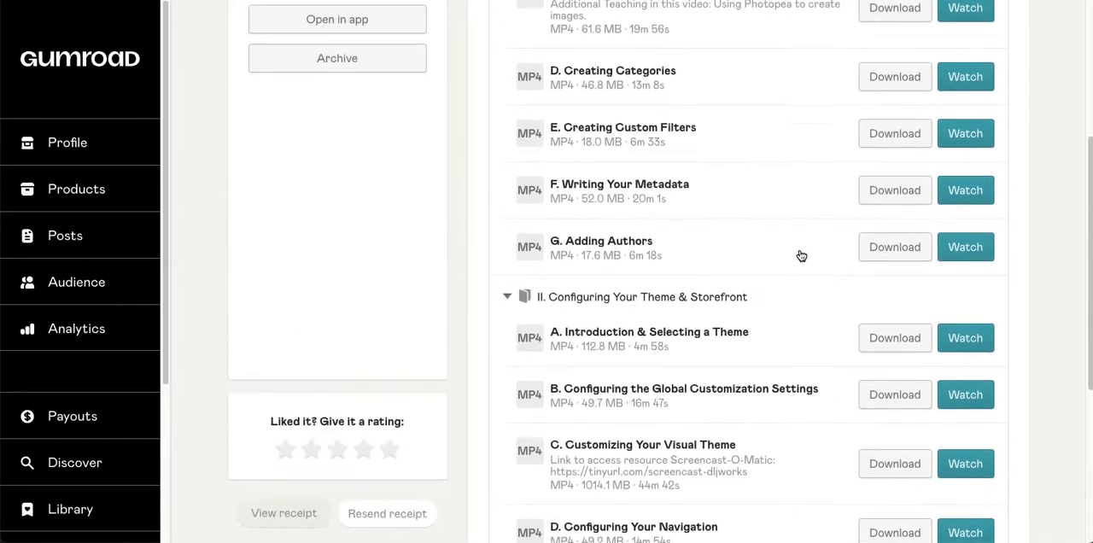
scroll("up", 3)
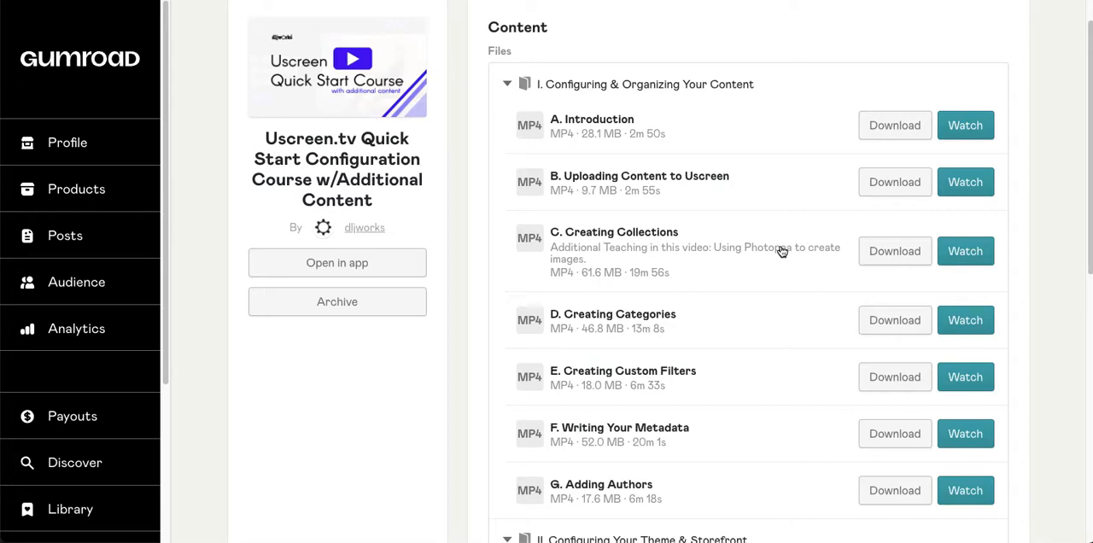
scroll("down", 3)
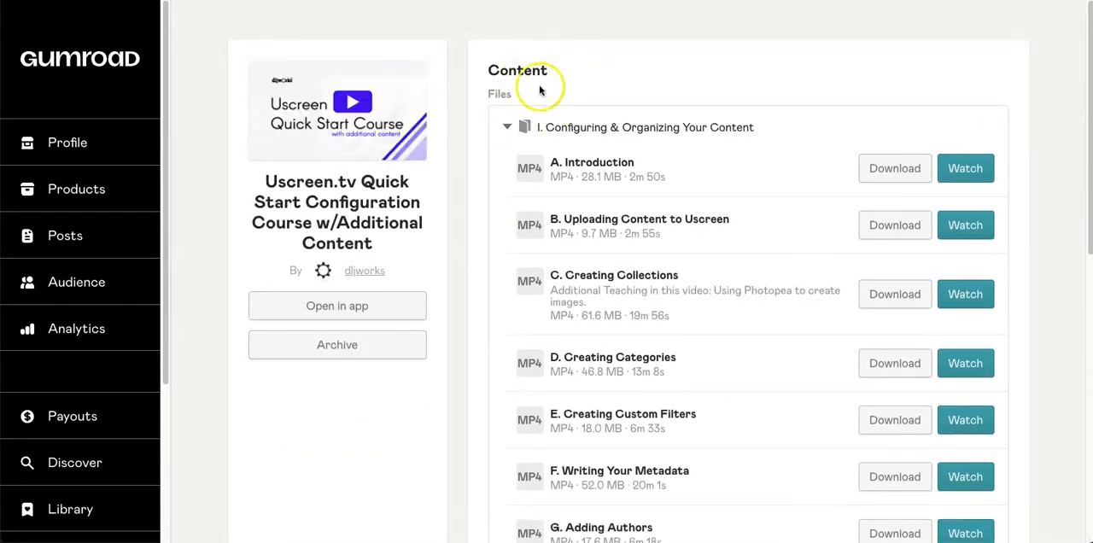
mouse_move(947, 89)
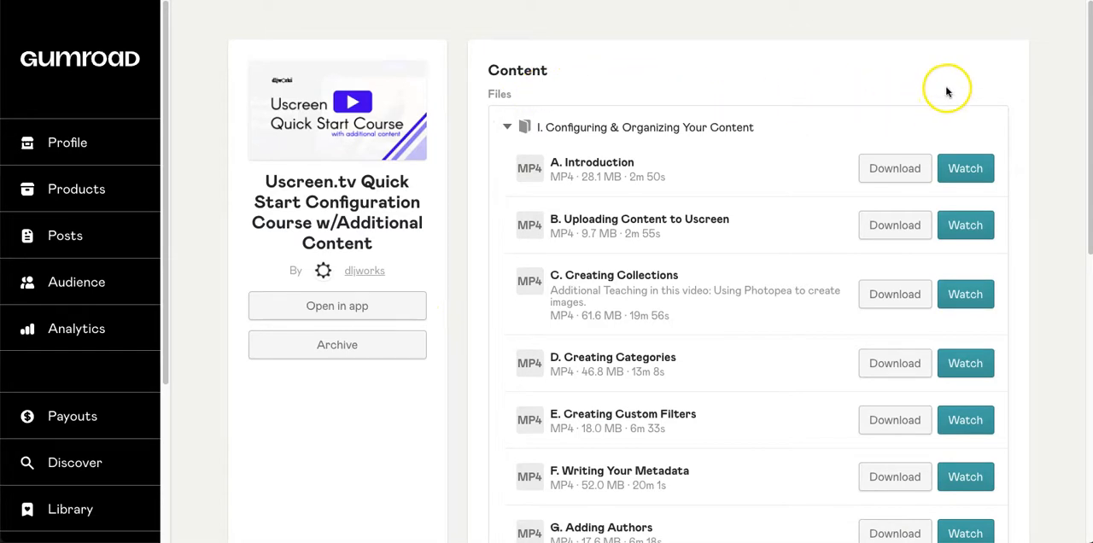
scroll("down", 3)
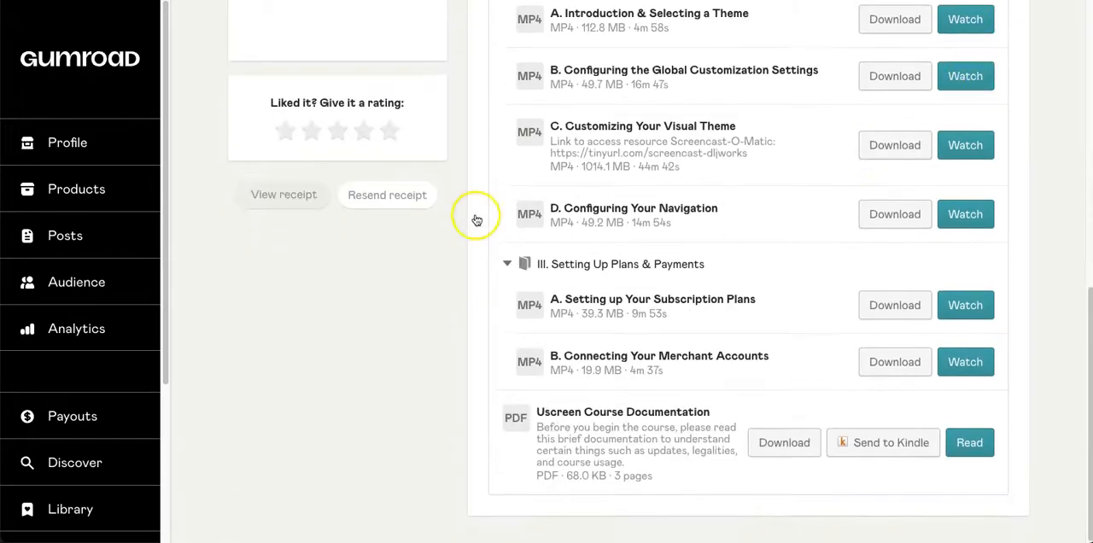
scroll("up", 3)
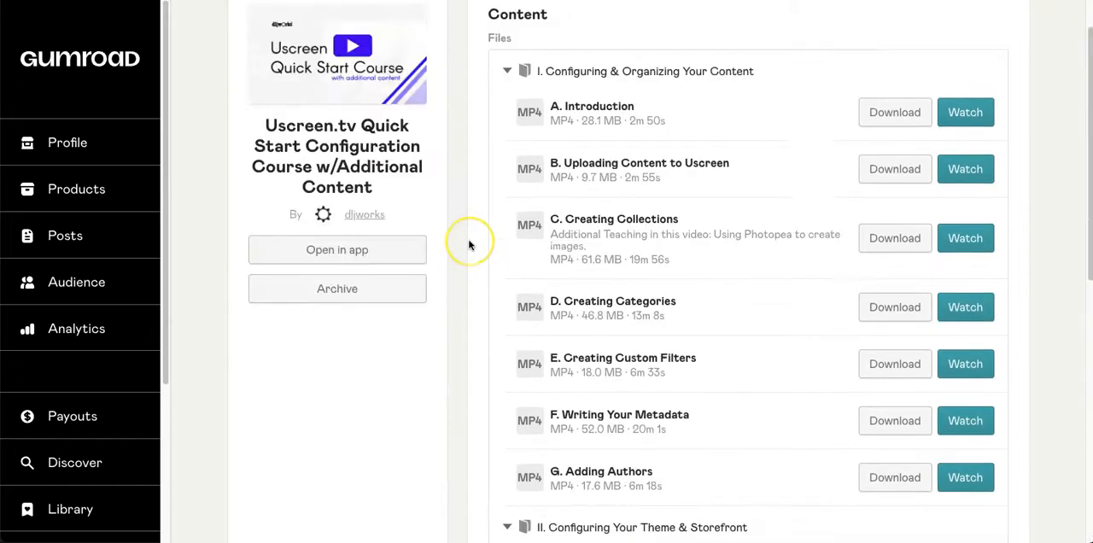
scroll("down", 3)
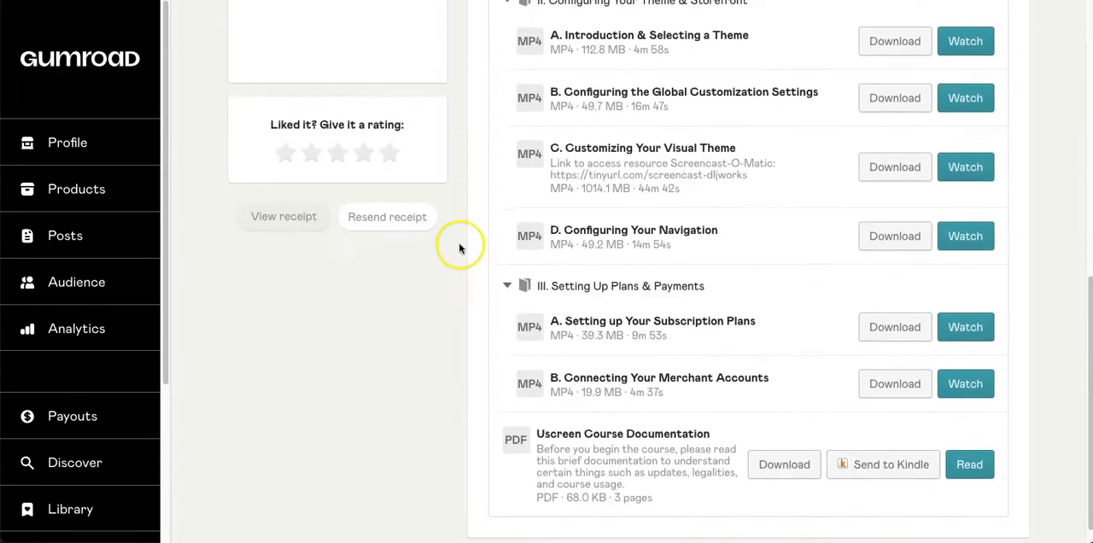
mouse_move(461, 248)
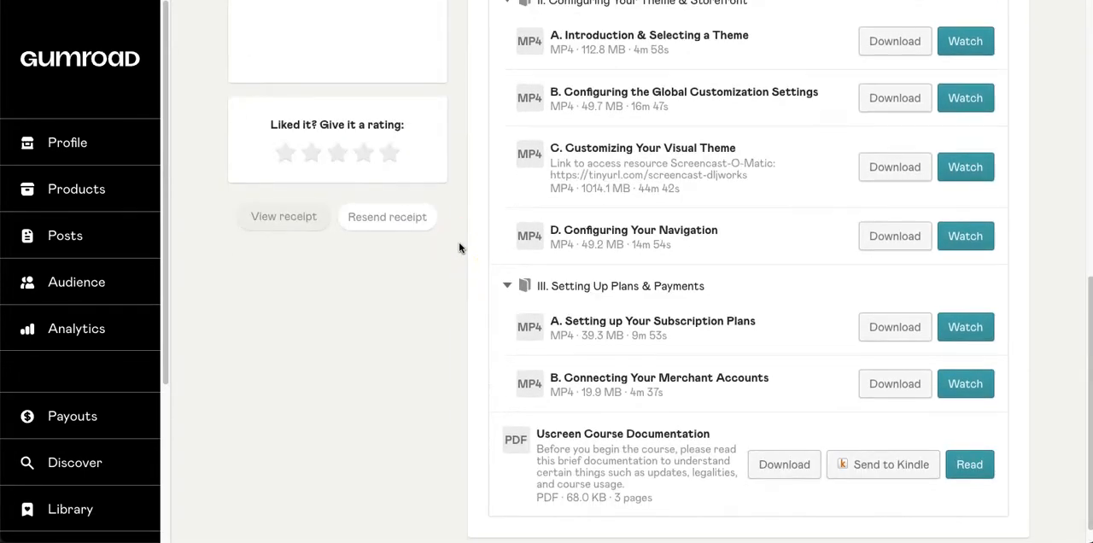
scroll("up", 3)
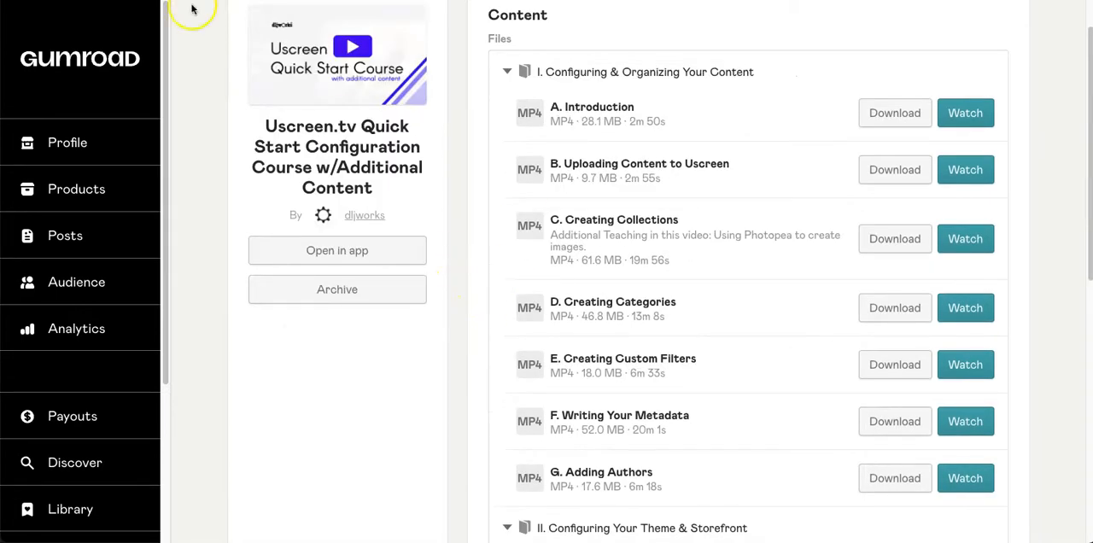